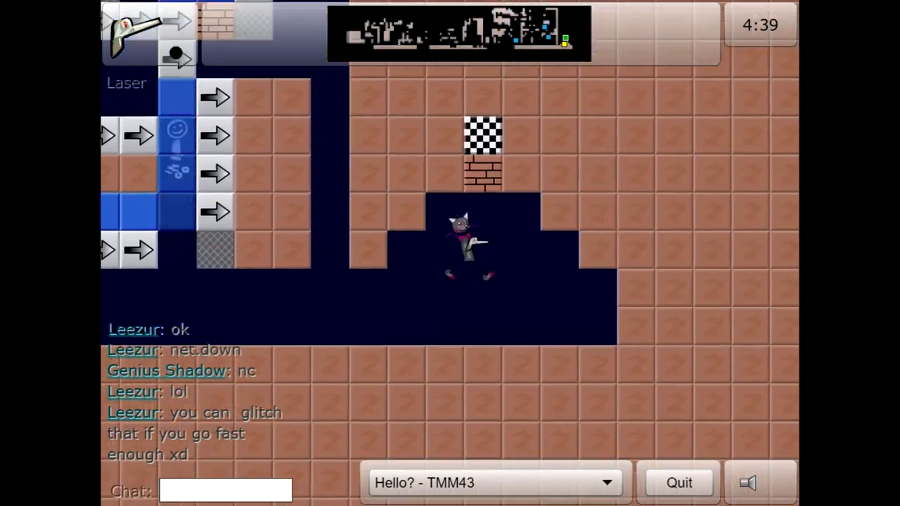
text(beat best ti)
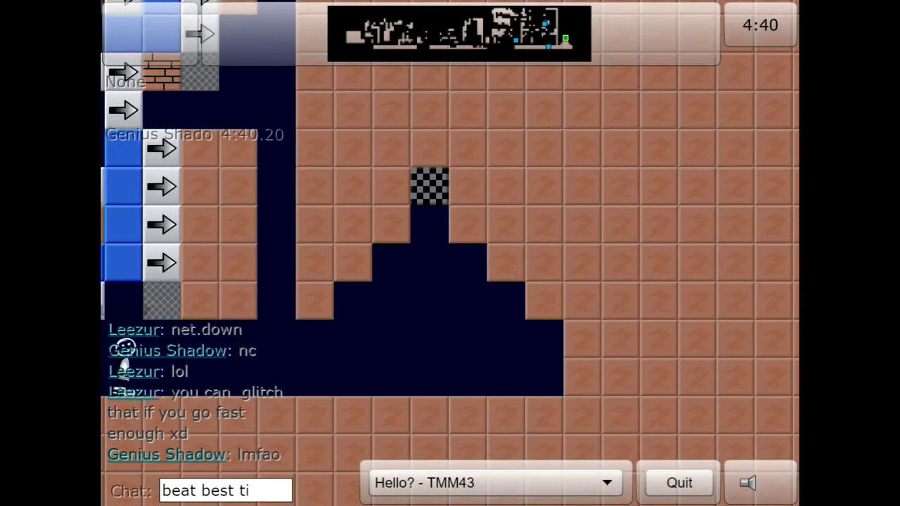